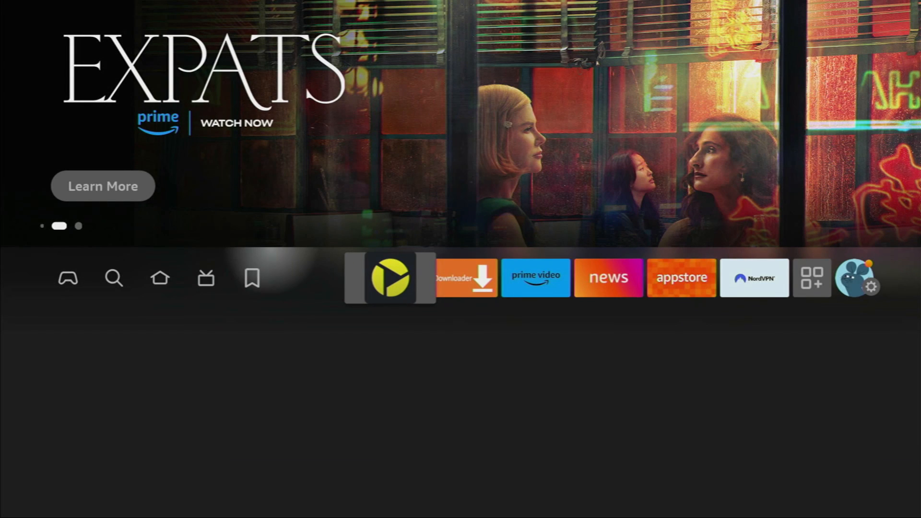
Search for 'Dow' and choose the Downloader suggestion from the results
{"action": "left_click", "coordinate": [114, 277]}
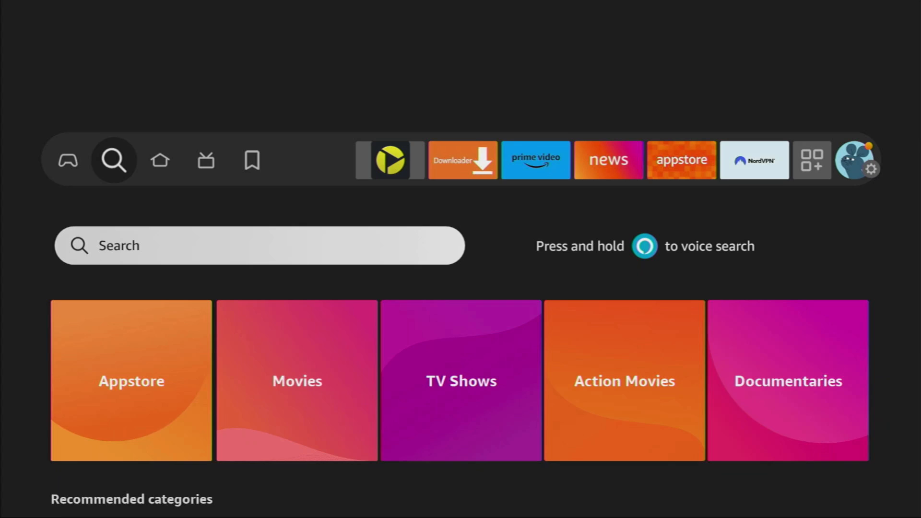
{"action": "left_click", "coordinate": [258, 246]}
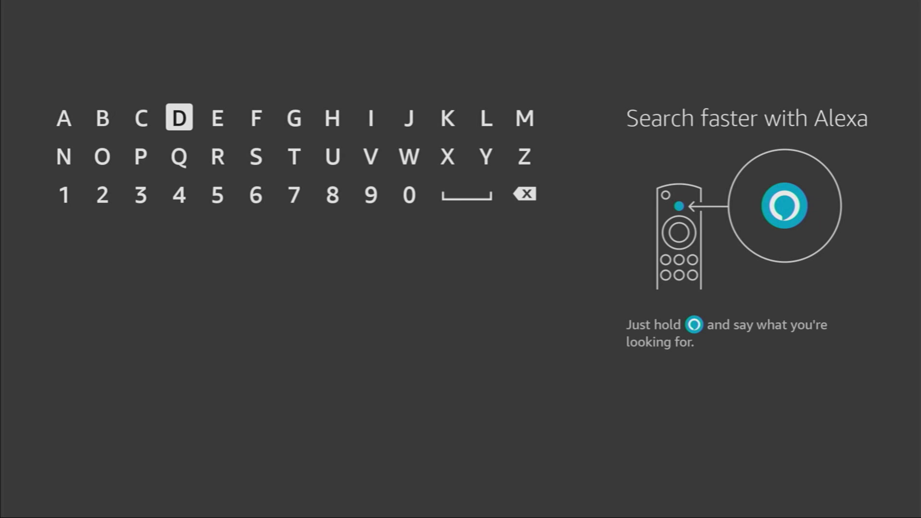
{"action": "left_click", "coordinate": [102, 157]}
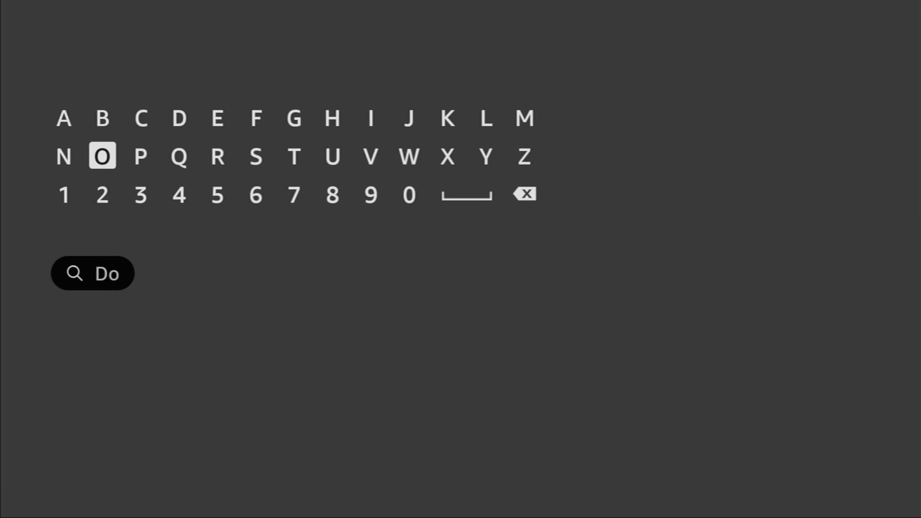
{"action": "left_click", "coordinate": [409, 156]}
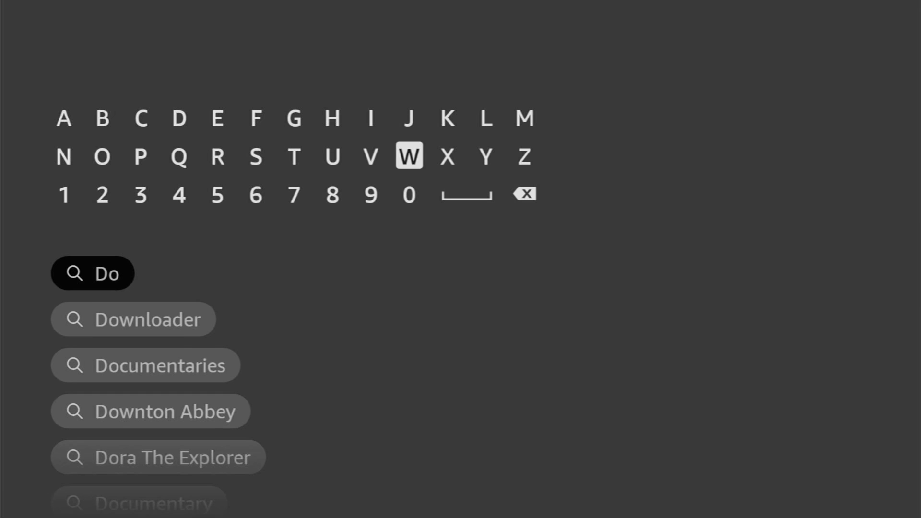
{"action": "left_click", "coordinate": [409, 156]}
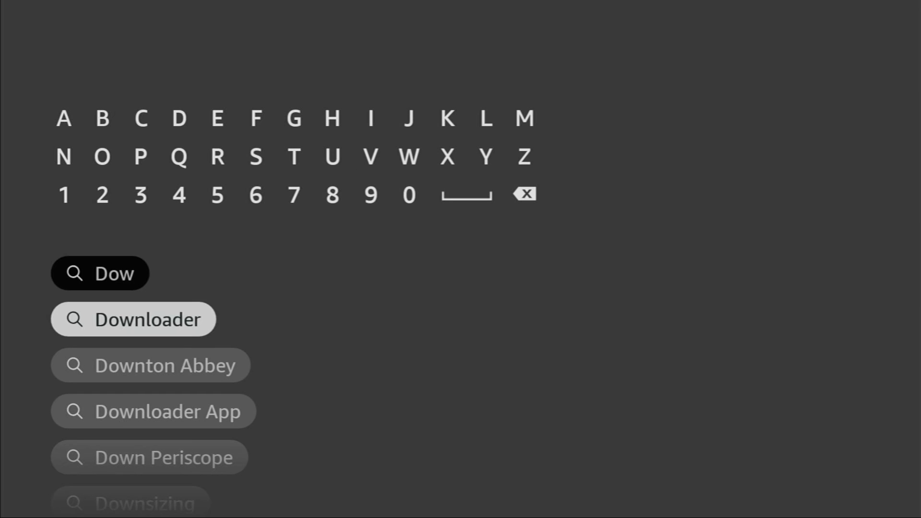
{"action": "left_click", "coordinate": [134, 319]}
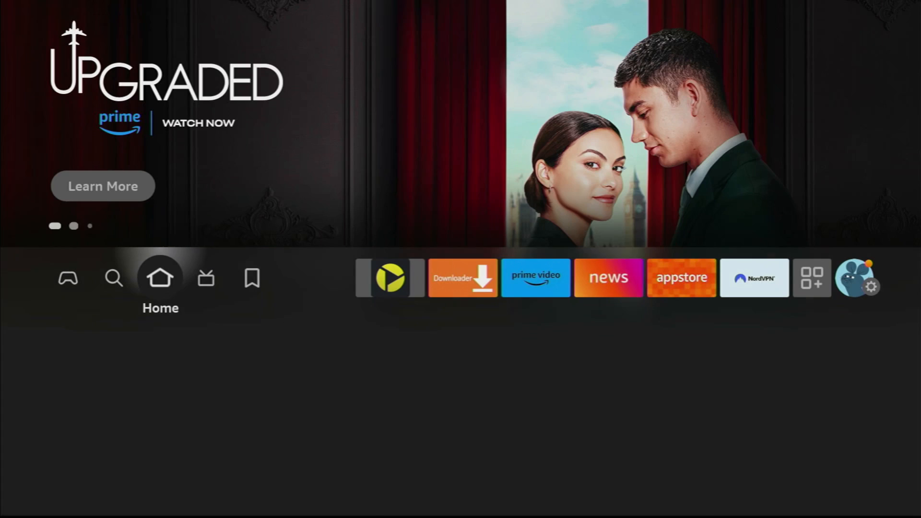
{"action": "mouse_move", "coordinate": [536, 277]}
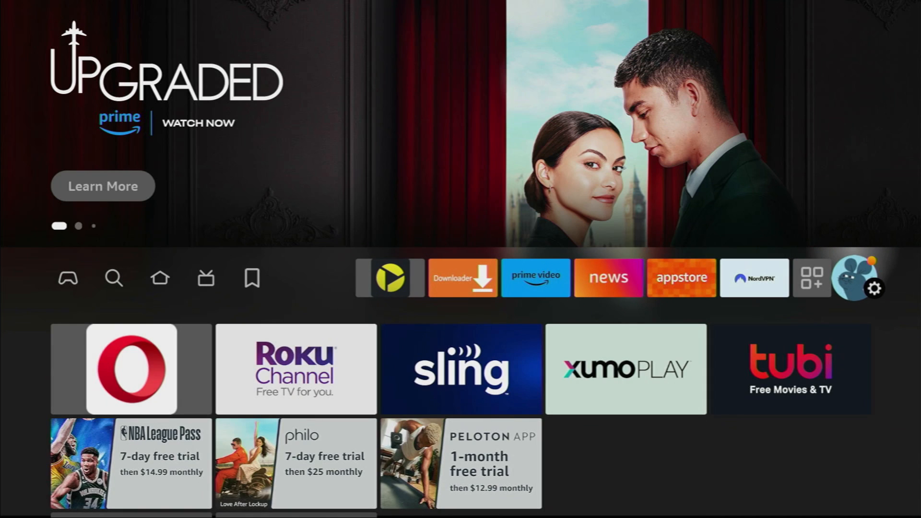
Go into Settings and open the My Fire TV page
{"action": "left_click", "coordinate": [875, 288]}
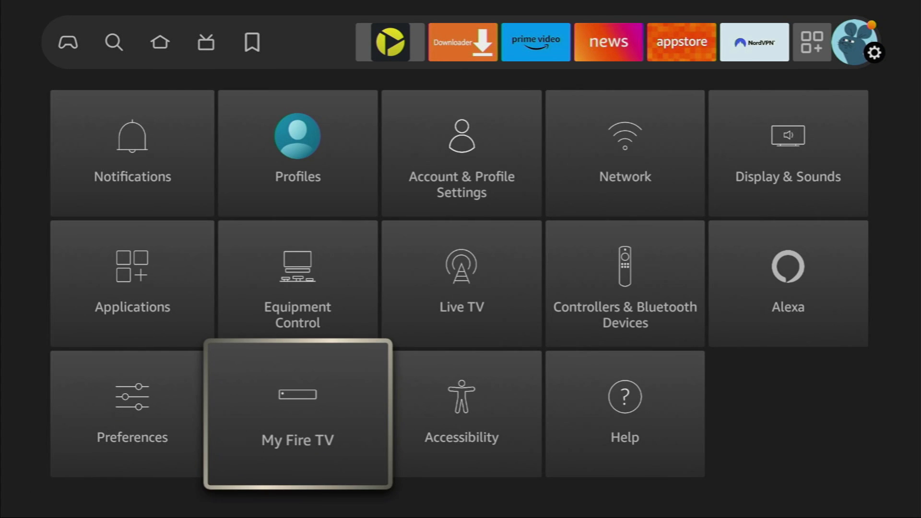
{"action": "left_click", "coordinate": [298, 412]}
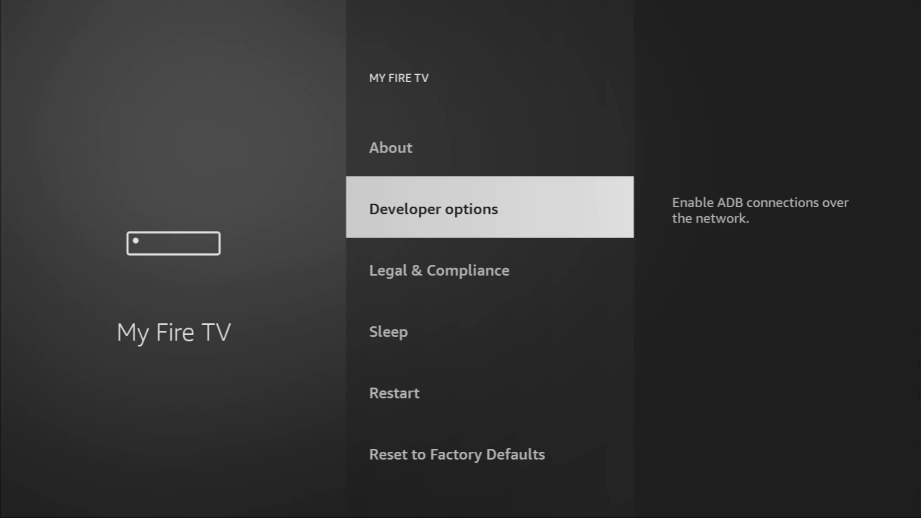
Enter Developer options with ADB debugging on and open Install unknown apps
{"action": "left_click", "coordinate": [391, 148]}
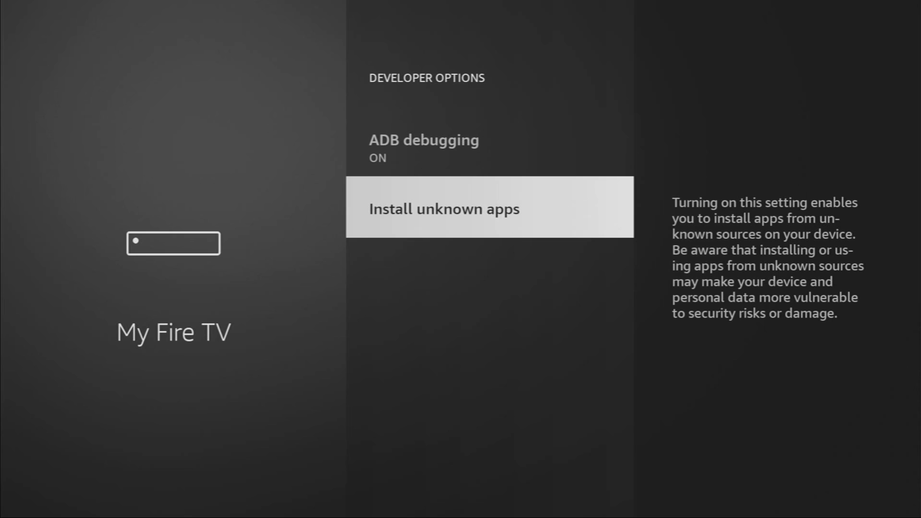
{"action": "left_click", "coordinate": [490, 207]}
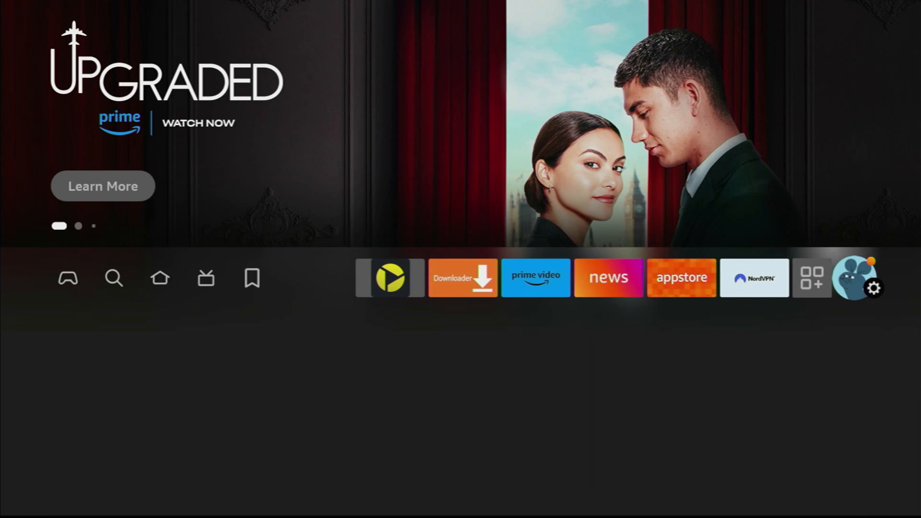
Launch NordVPN from the Your Apps & Channels grid
{"action": "left_click", "coordinate": [811, 277]}
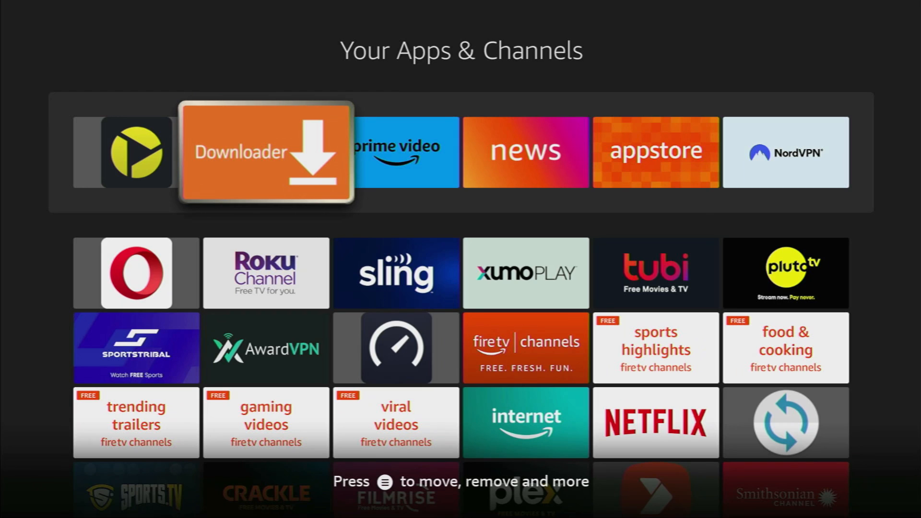
{"action": "scroll", "scroll_direction": "right", "scroll_amount": 3}
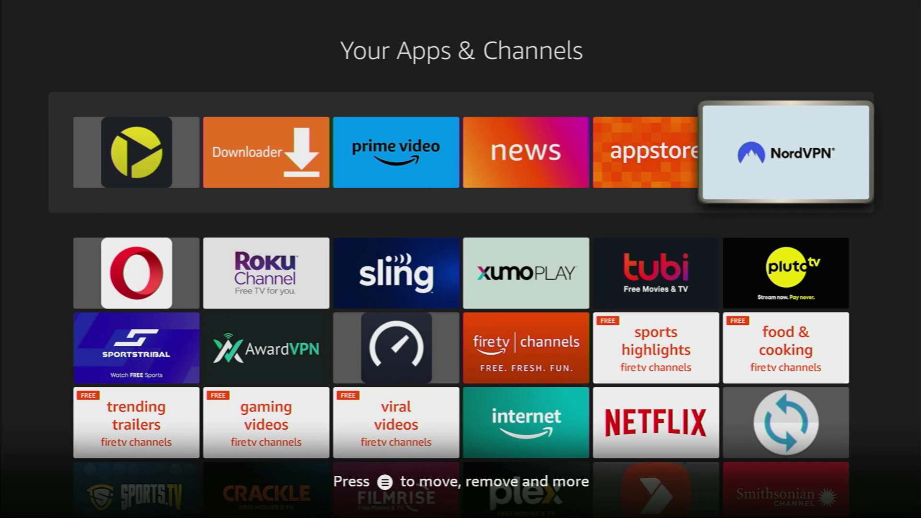
{"action": "left_click", "coordinate": [785, 152]}
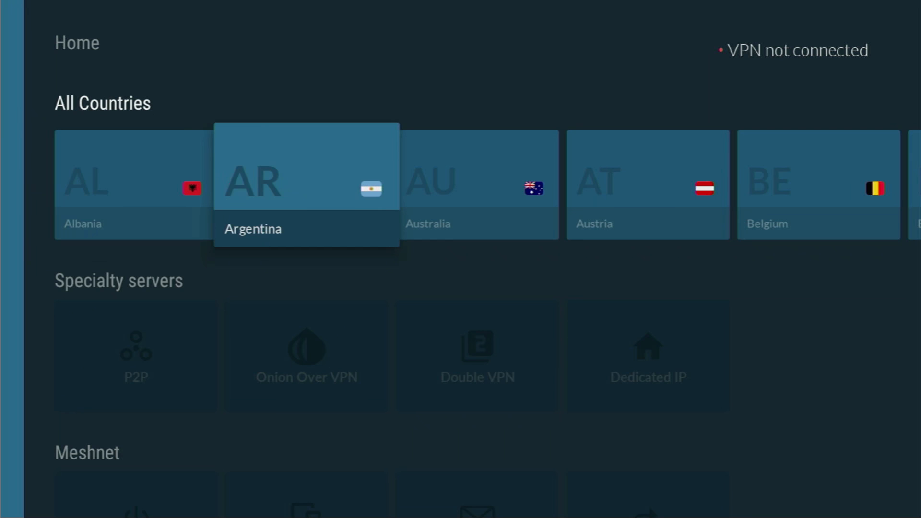
Scroll the All Countries row along to Canada to connect to it
{"action": "scroll", "scroll_direction": "right", "scroll_amount": 3}
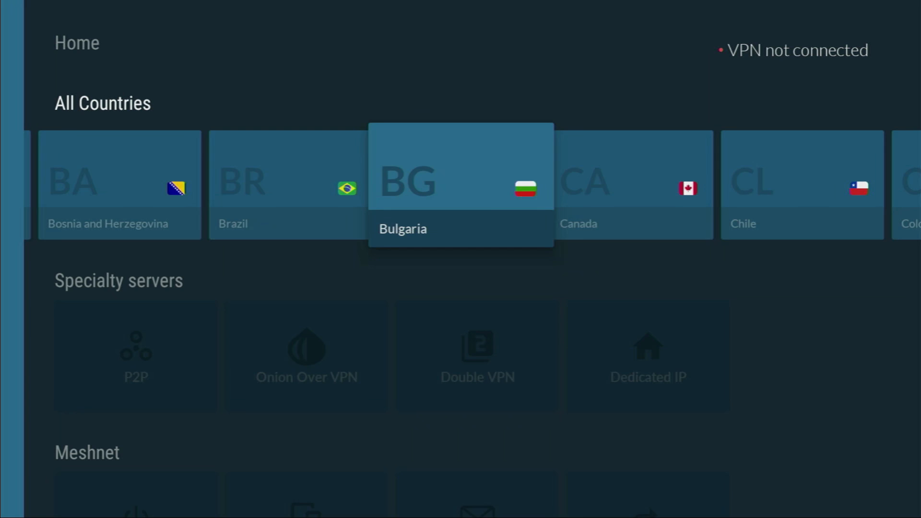
{"action": "scroll", "scroll_direction": "right", "scroll_amount": 3}
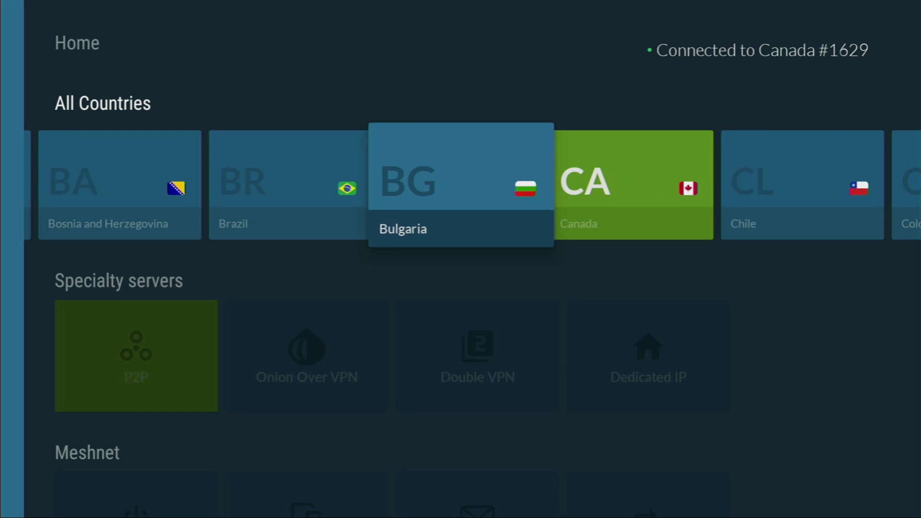
{"action": "scroll", "scroll_direction": "right", "scroll_amount": 3}
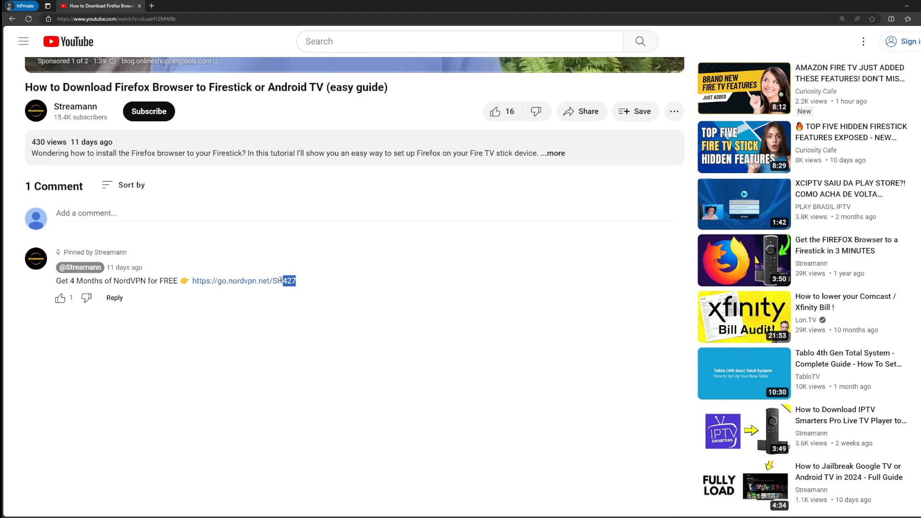
Select the NordVPN link in the pinned comment under the video
{"action": "double_click", "coordinate": [243, 281]}
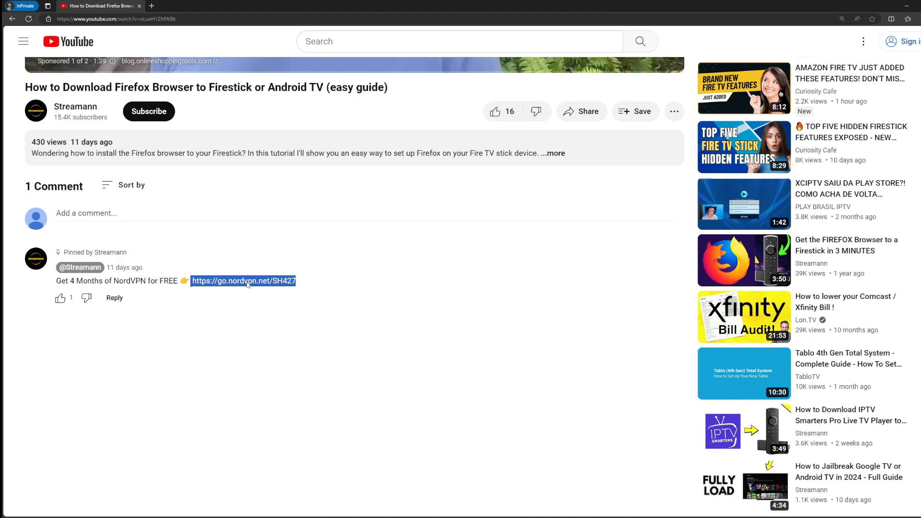
{"action": "left_click", "coordinate": [243, 281]}
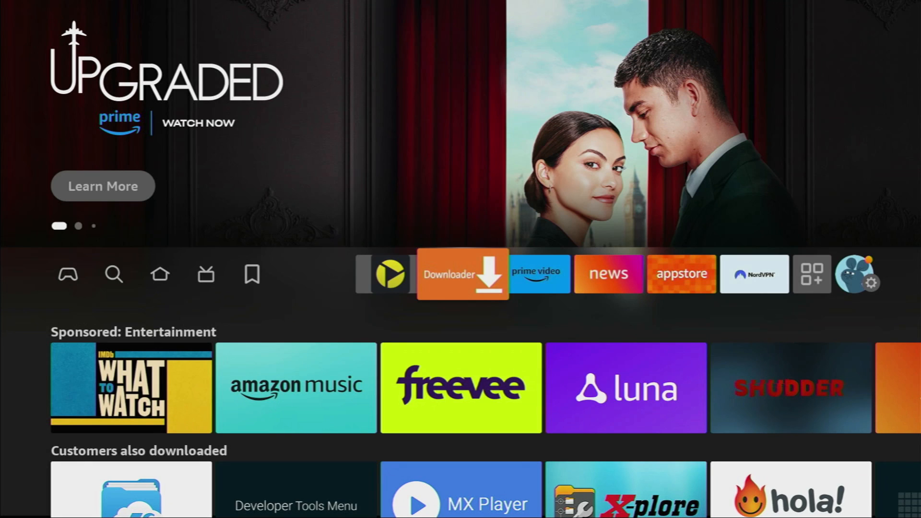
Launch Downloader and load the address applinked.store
{"action": "left_click", "coordinate": [462, 274]}
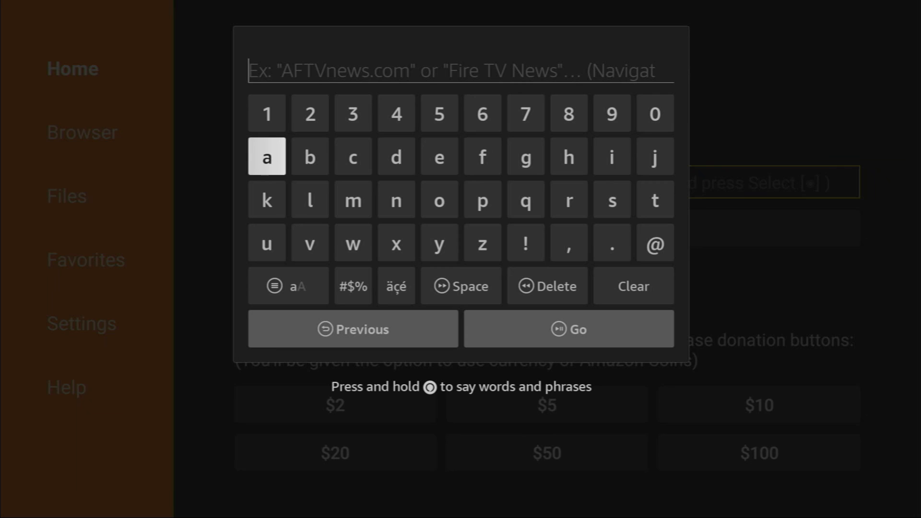
{"action": "type", "text": "applinked.store"}
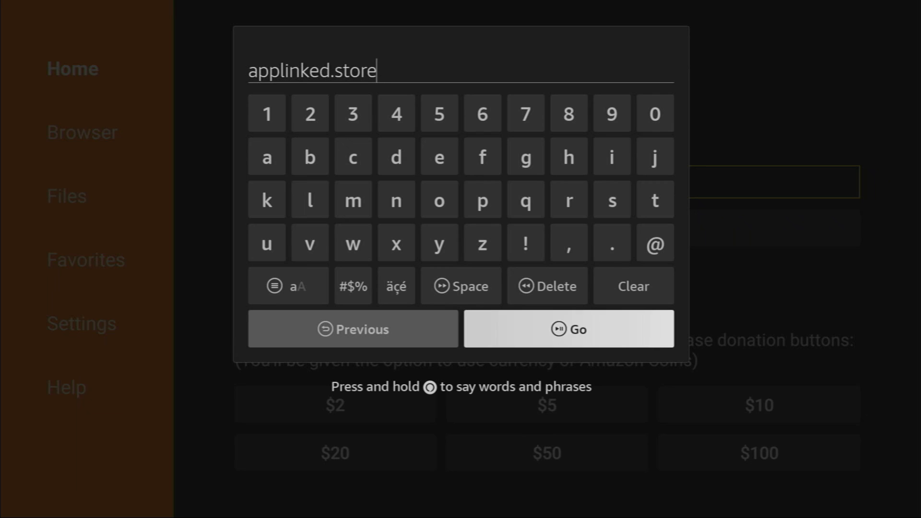
{"action": "left_click", "coordinate": [568, 329]}
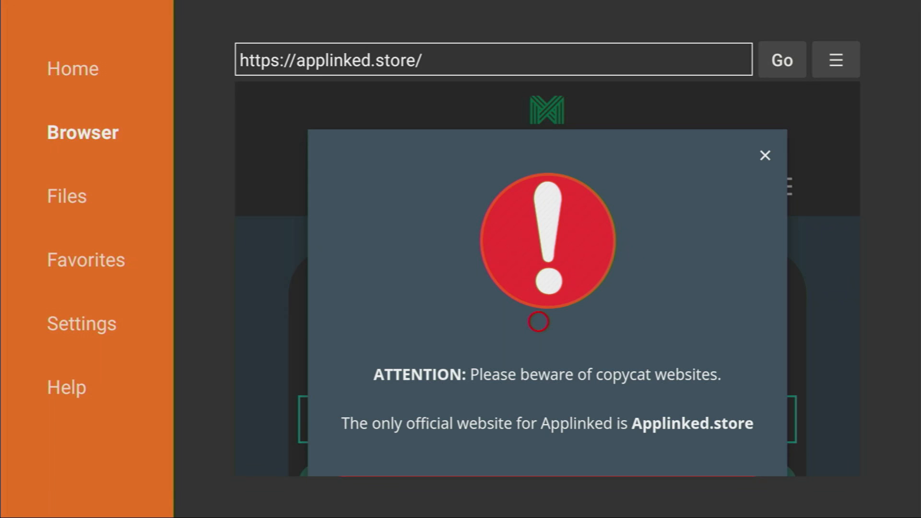
{"action": "mouse_move", "coordinate": [586, 361]}
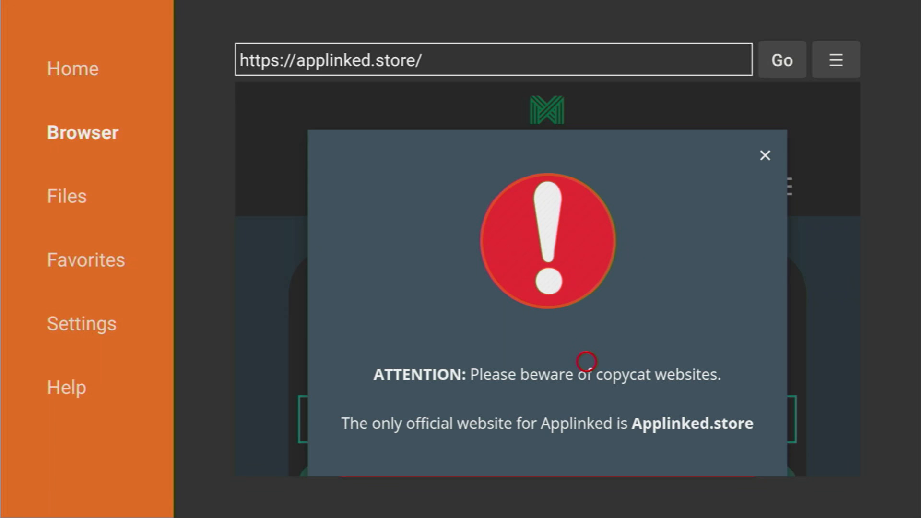
{"action": "mouse_move", "coordinate": [673, 402]}
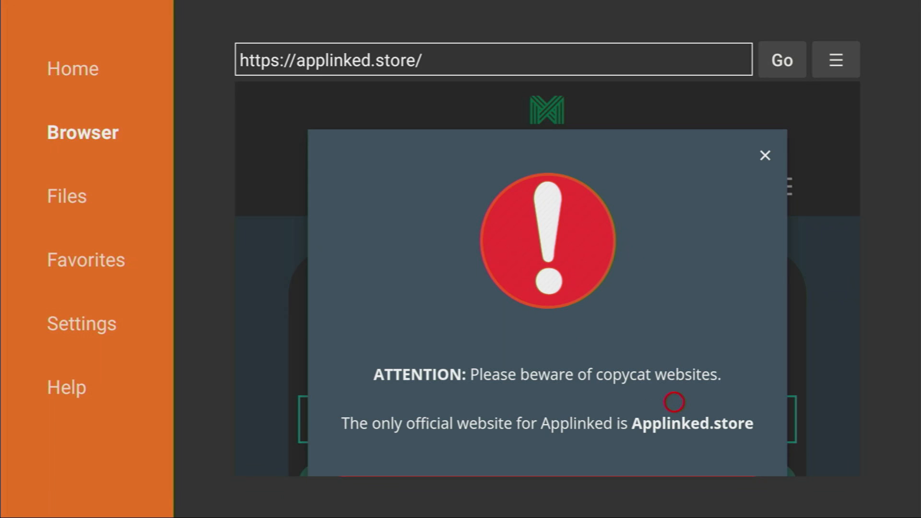
{"action": "mouse_move", "coordinate": [626, 403]}
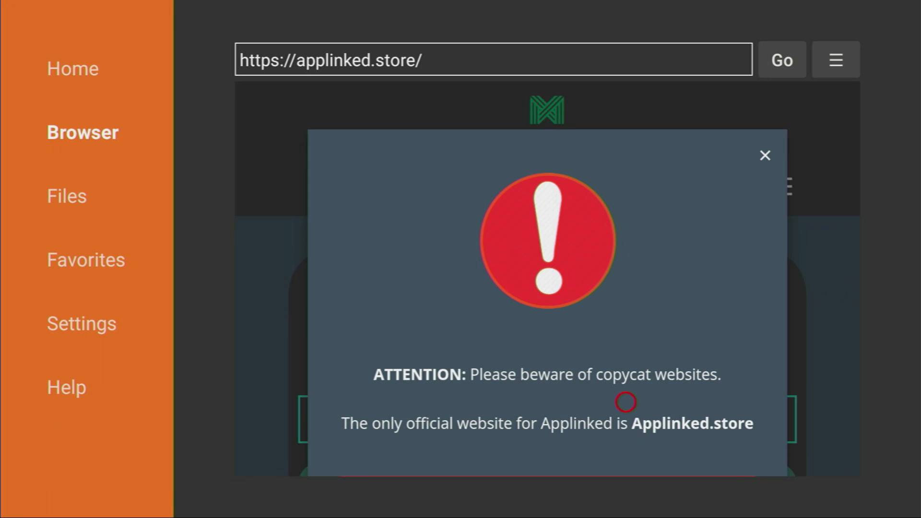
{"action": "mouse_move", "coordinate": [768, 170]}
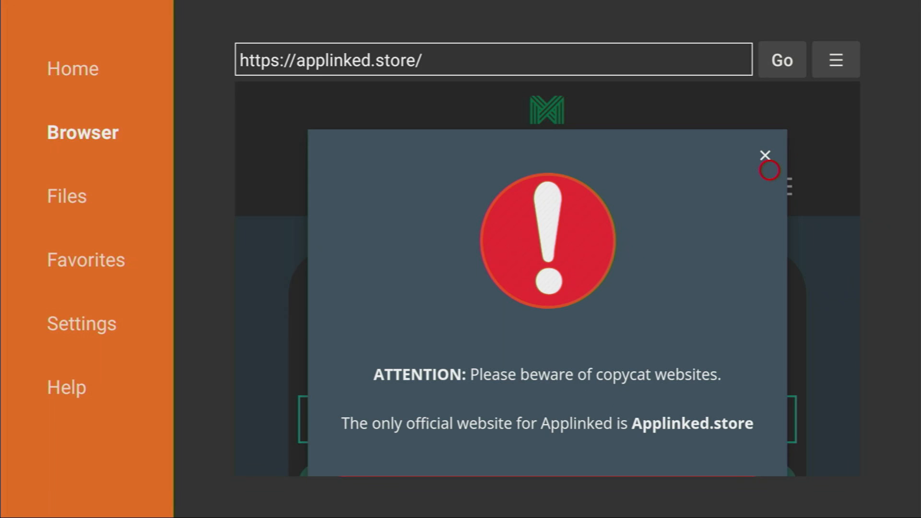
Dismiss the copycat-site warning and download the AppLinked Android app
{"action": "left_click", "coordinate": [764, 155]}
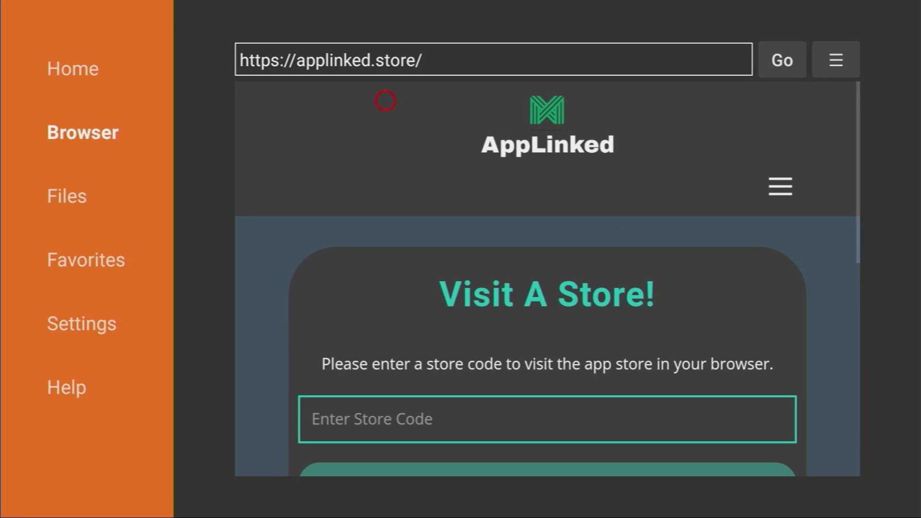
{"action": "scroll", "scroll_direction": "down", "scroll_amount": 3}
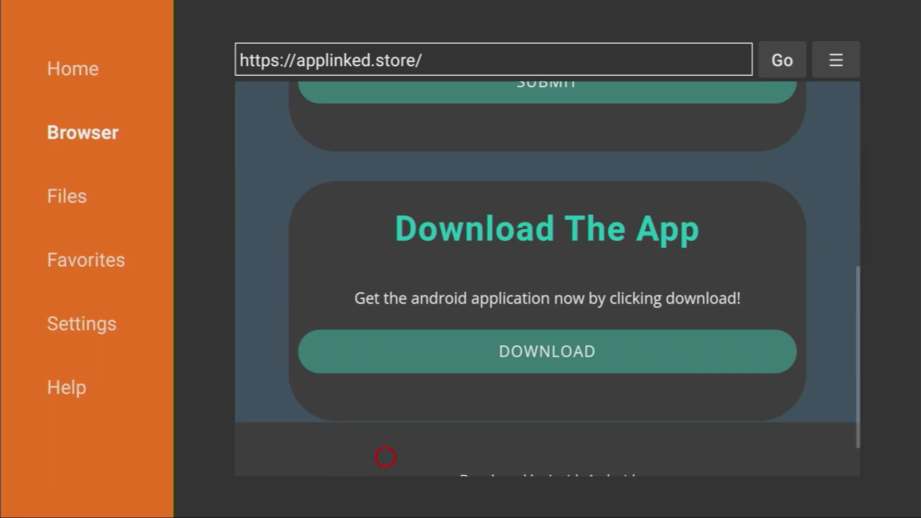
{"action": "mouse_move", "coordinate": [386, 376]}
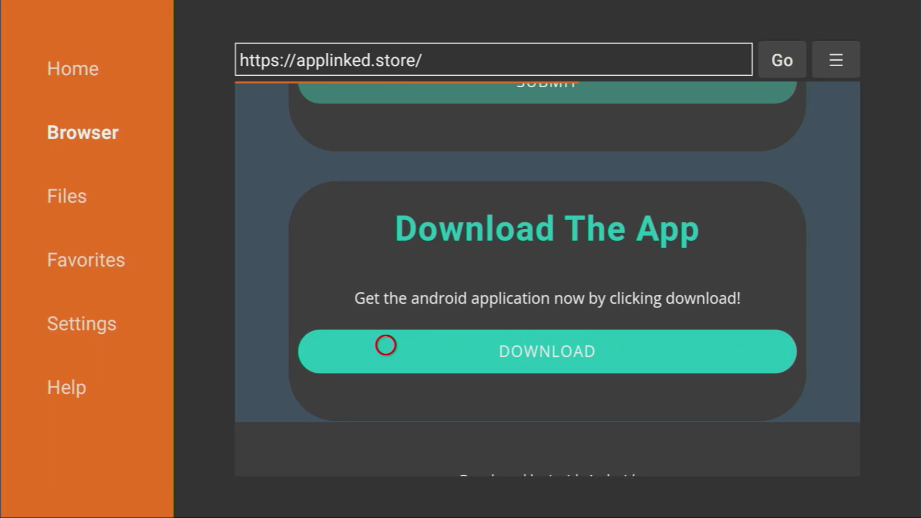
{"action": "left_click", "coordinate": [546, 351]}
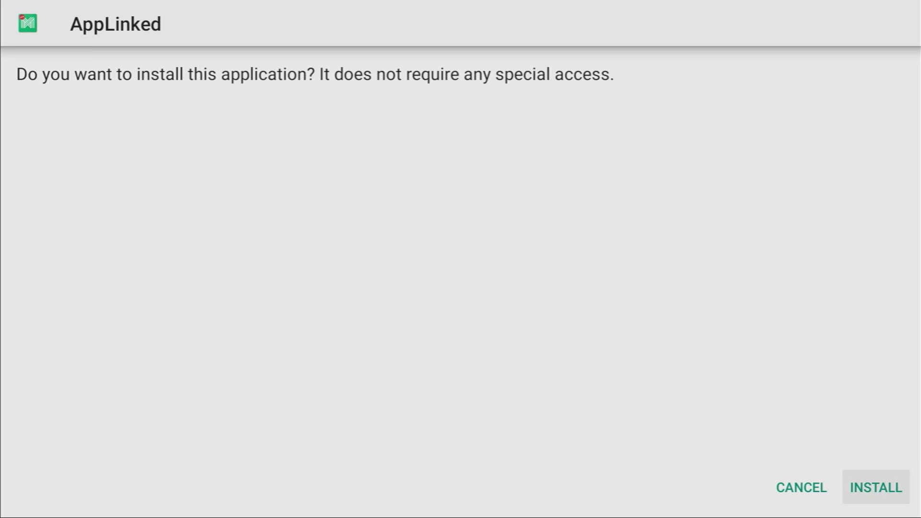
Install AppLinked, finish without launching, and delete the downloaded APK
{"action": "left_click", "coordinate": [874, 486]}
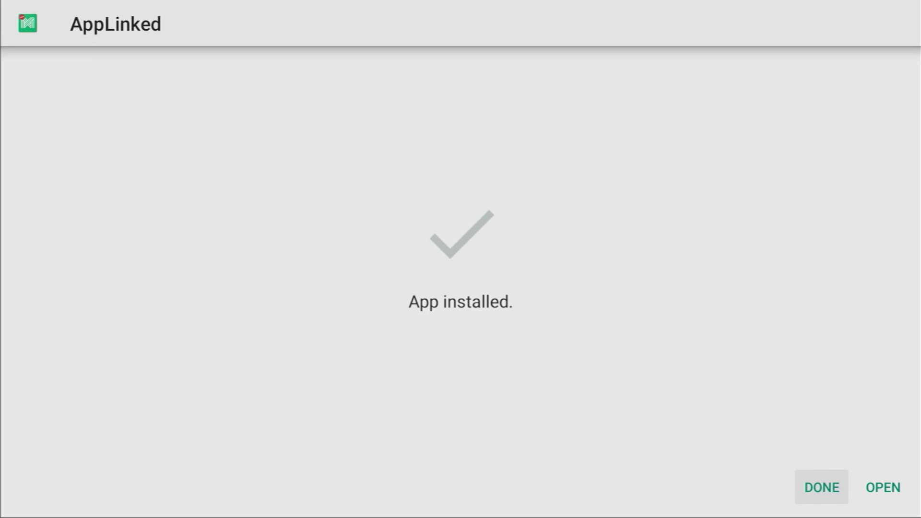
{"action": "left_click", "coordinate": [820, 487]}
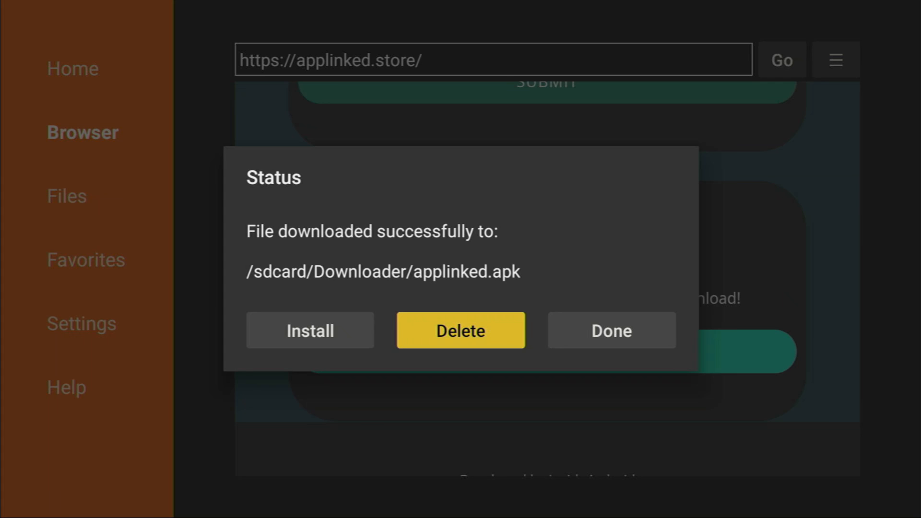
{"action": "left_click", "coordinate": [609, 330]}
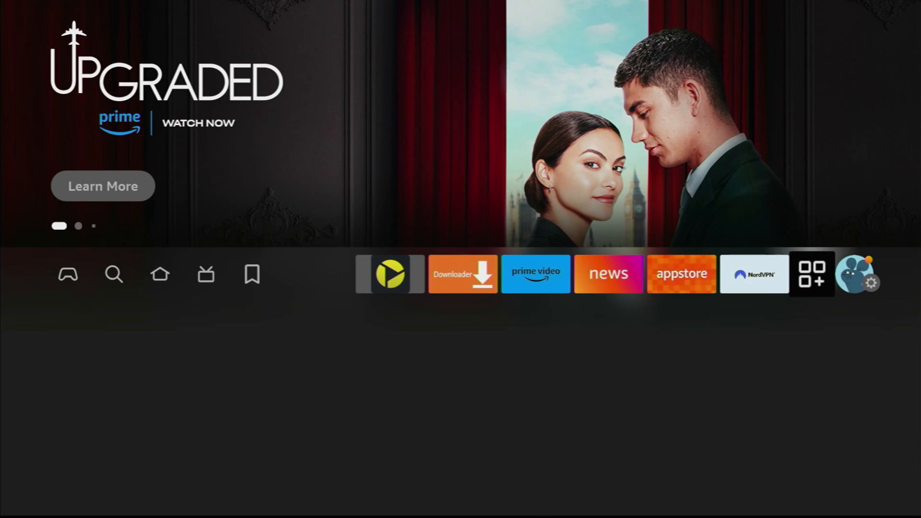
Move AppLinked to the front of the Your Apps & Channels row
{"action": "left_click", "coordinate": [812, 274]}
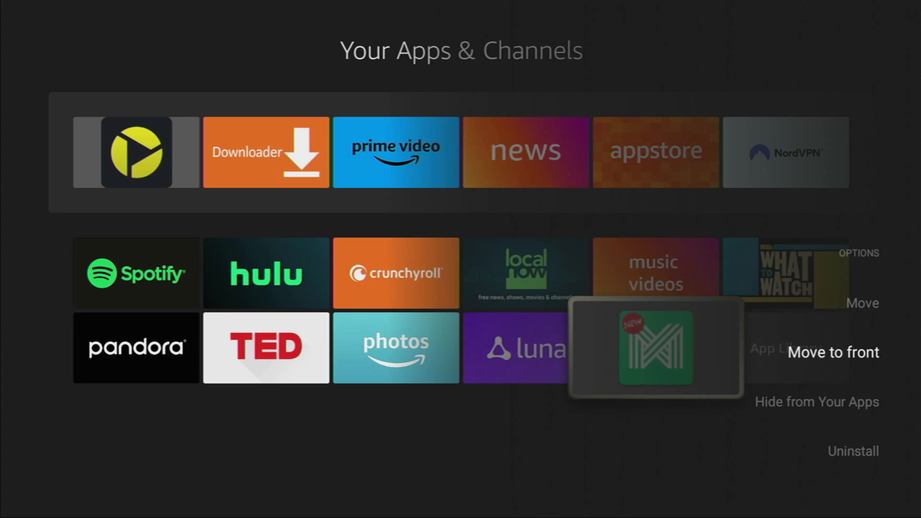
{"action": "left_click", "coordinate": [832, 351]}
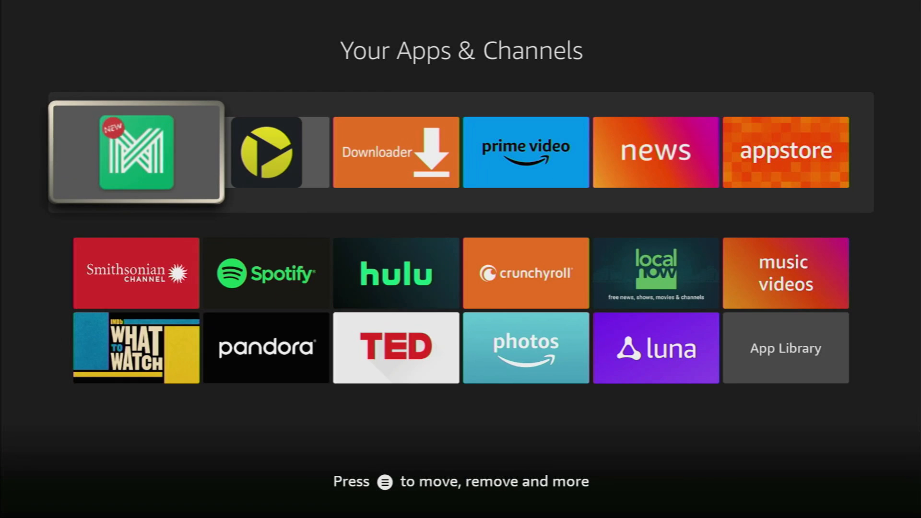
{"action": "scroll", "scroll_direction": "down", "scroll_amount": 3}
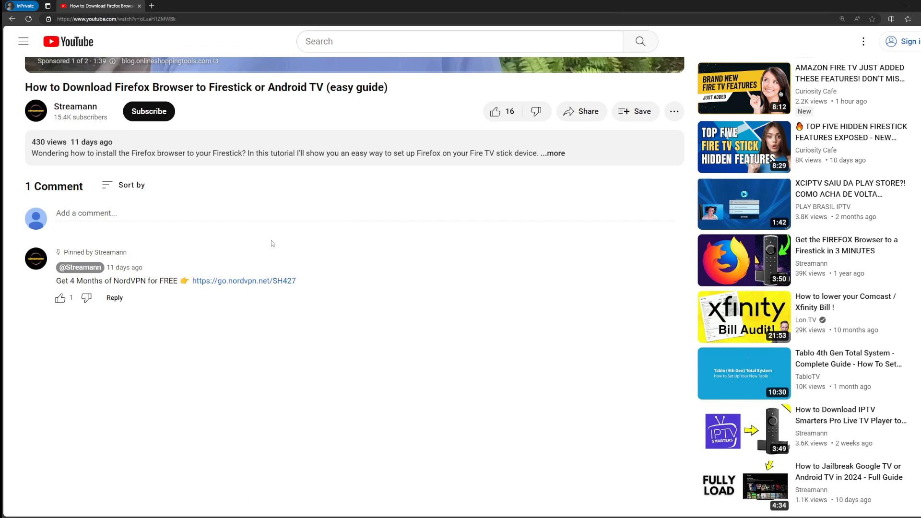
Select the go.nordvpn.net offer link in the pinned comment
{"action": "double_click", "coordinate": [244, 281]}
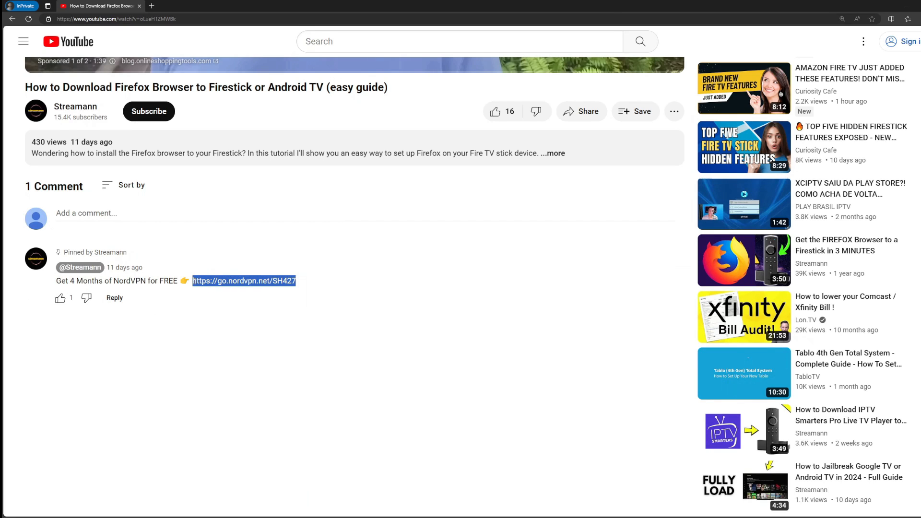
{"action": "left_click", "coordinate": [244, 281]}
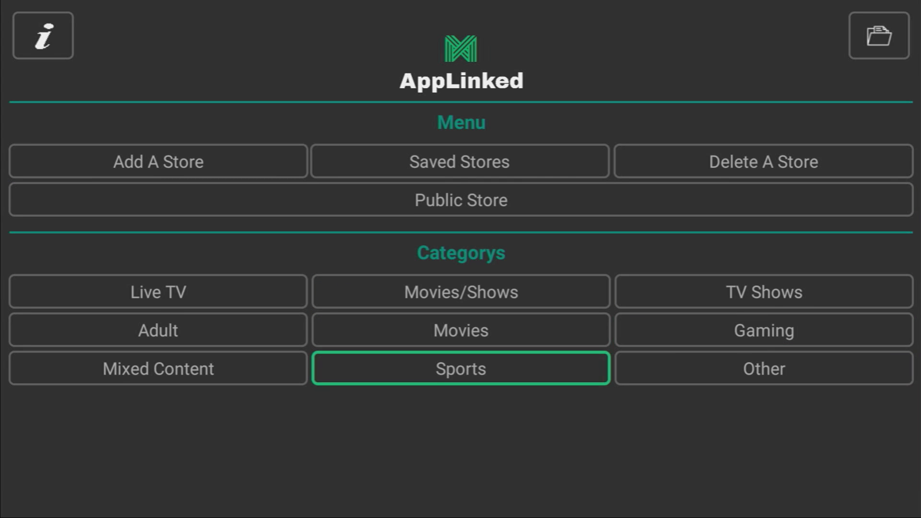
Highlight the Other category in AppLinked's main menu
{"action": "left_click", "coordinate": [763, 368]}
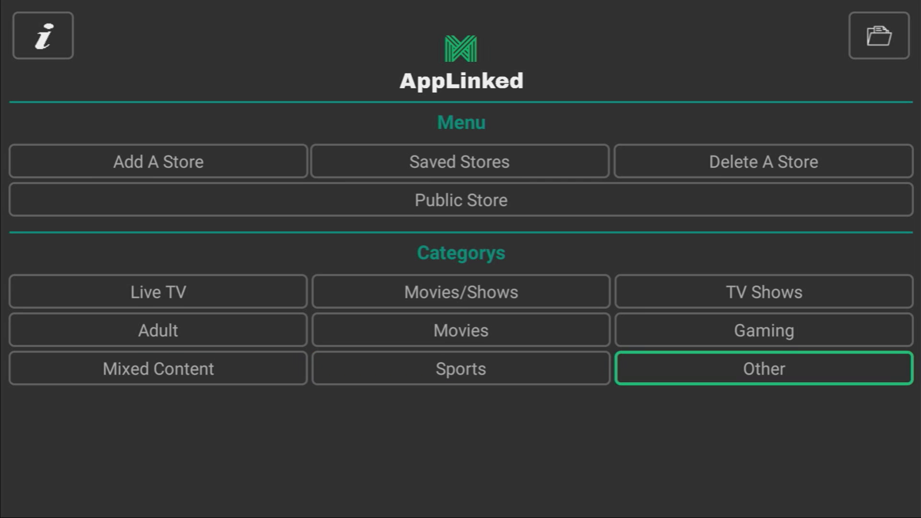